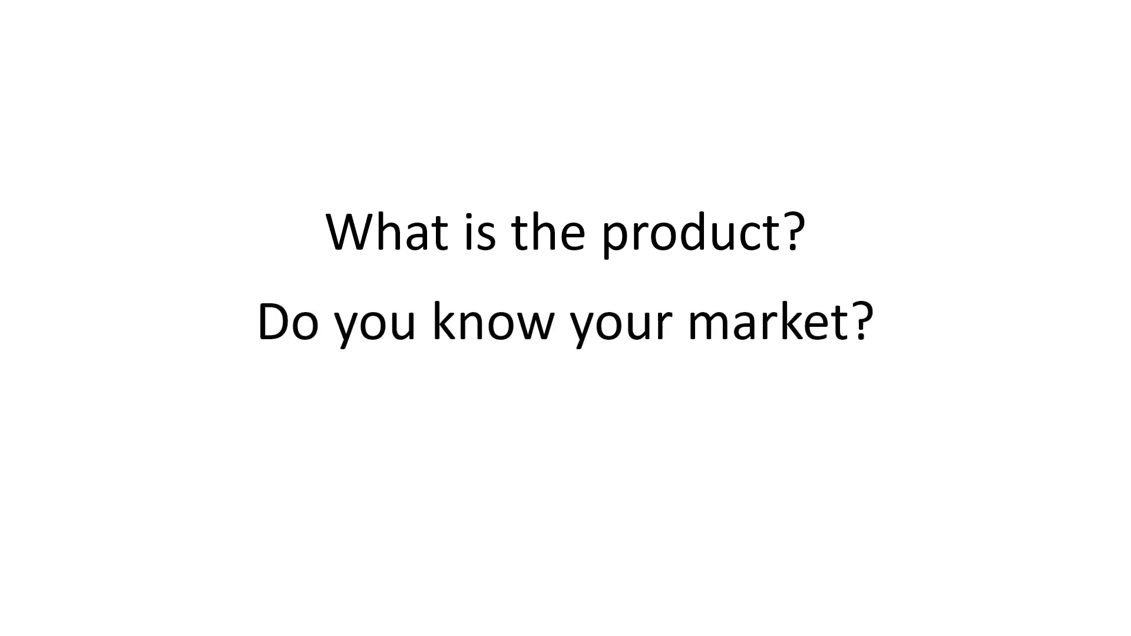
{"action": "type", "text": "How much does it need to cost to produce?"}
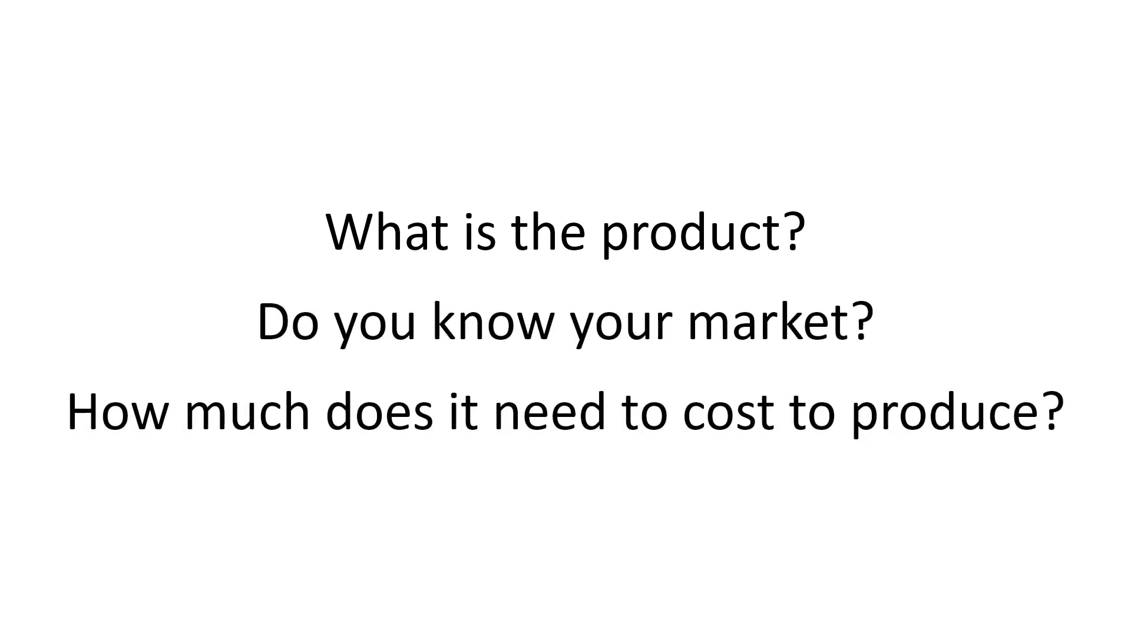